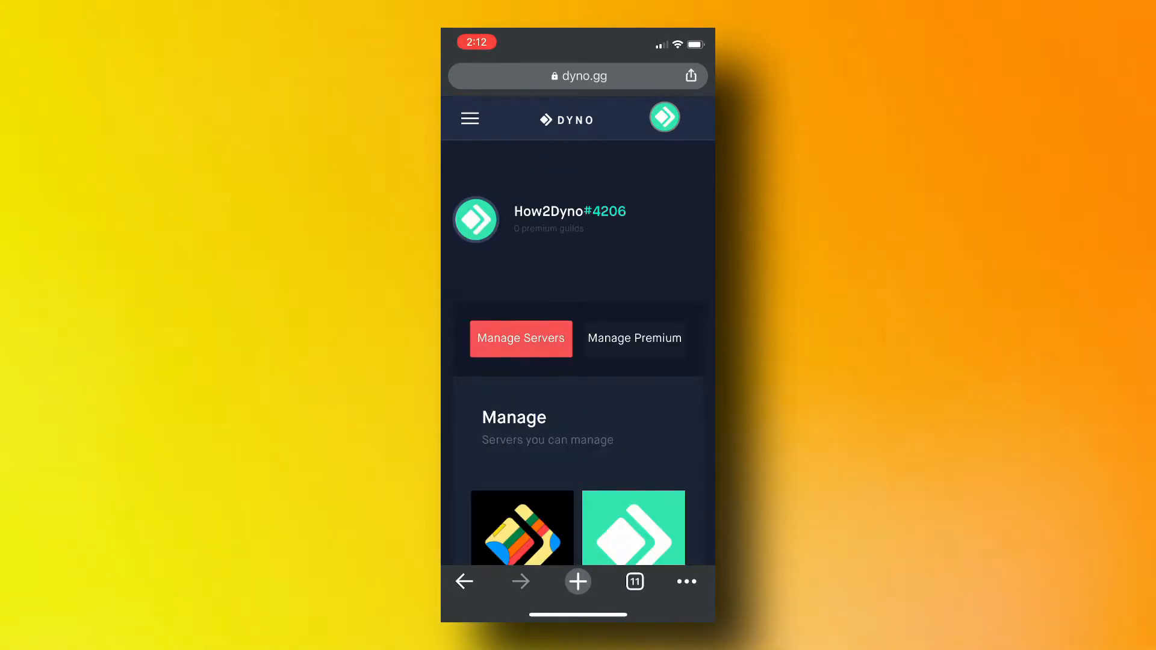
# Enable the Auto Message module for the How2Dyno server from its dashboard Modules list.
pyautogui.click(633, 528)
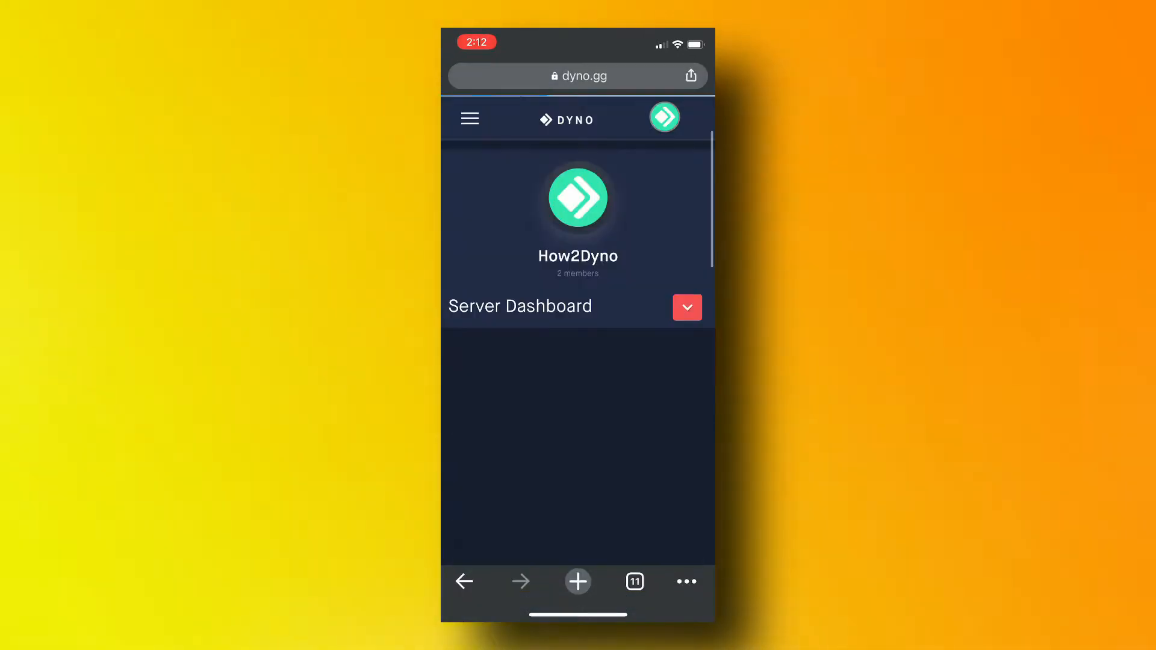
pyautogui.click(686, 307)
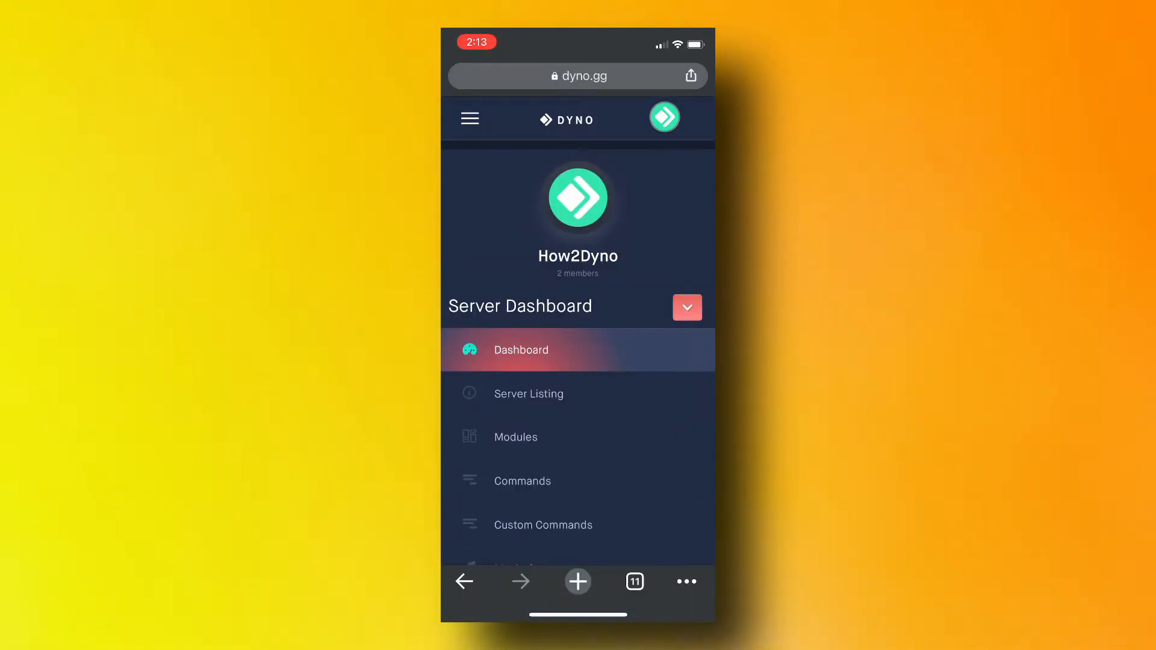
pyautogui.scroll(-3)
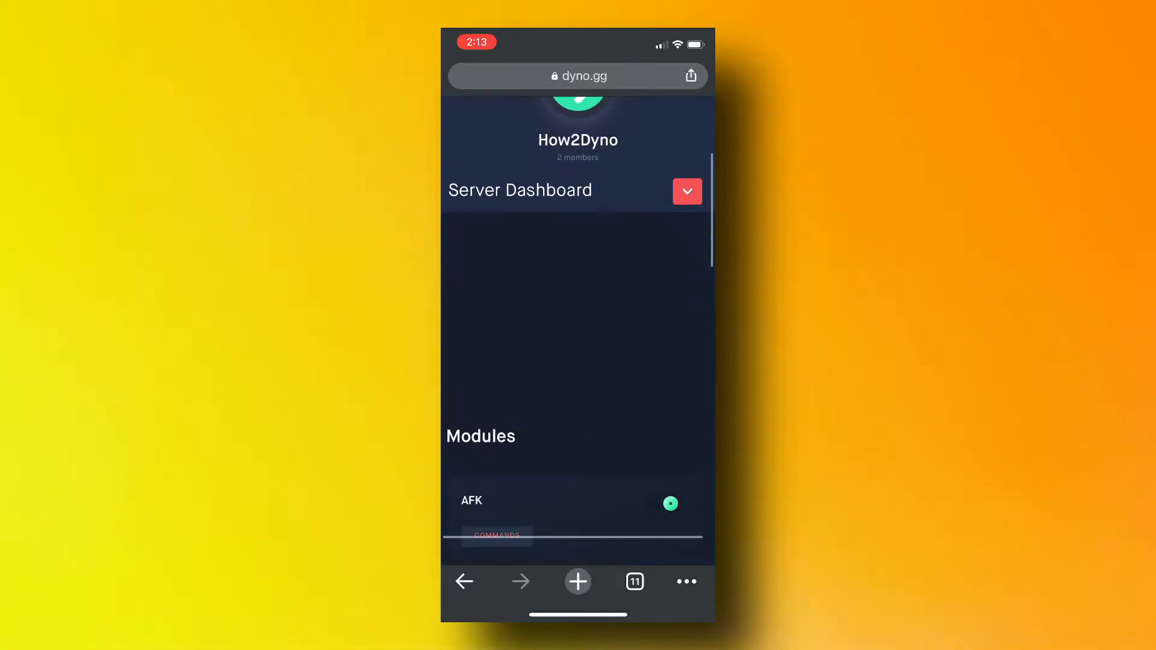
pyautogui.scroll(-3)
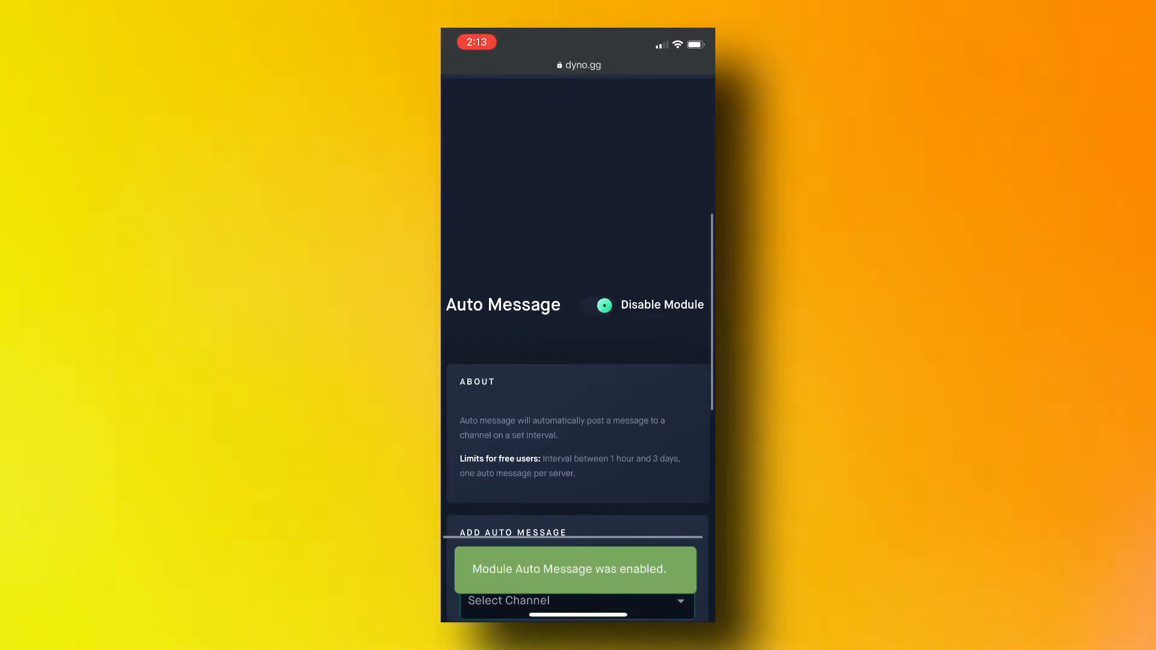
# Add an auto message posting "Test!" in channel-2 every 5 hours.
pyautogui.scroll(-3)
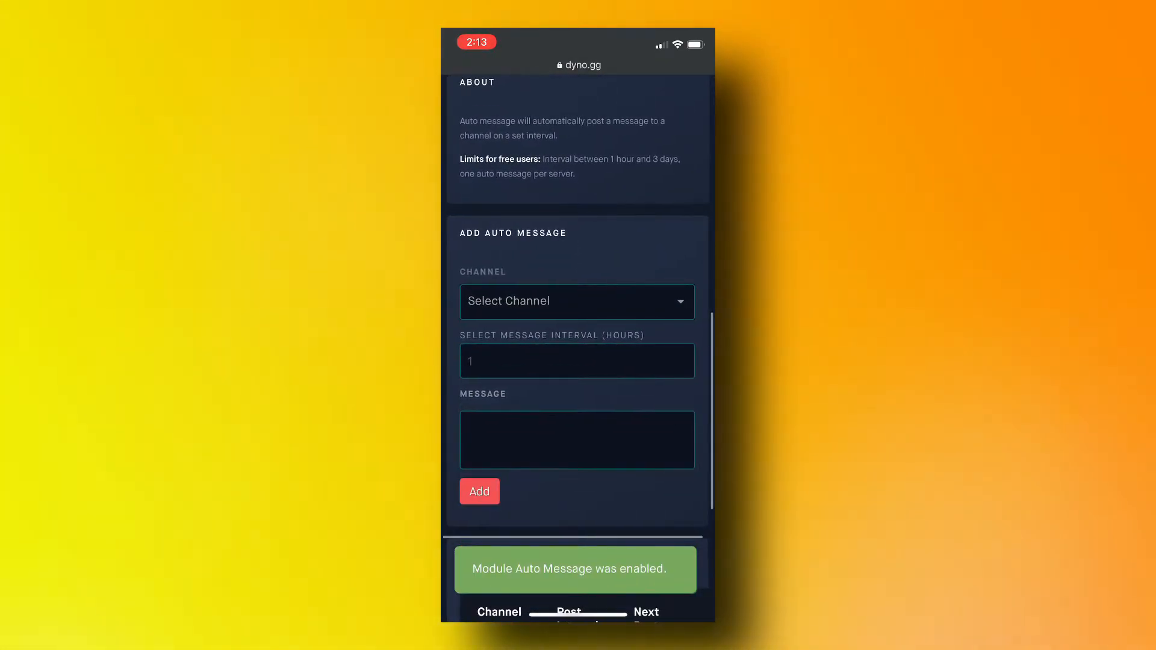
pyautogui.click(577, 301)
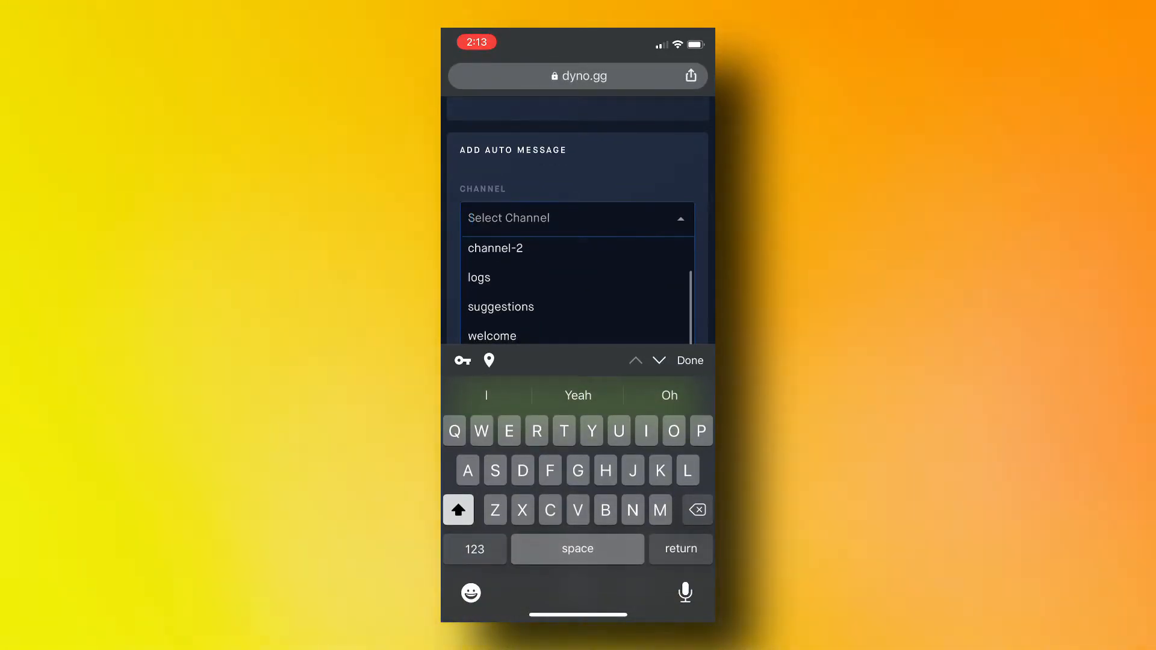
pyautogui.click(495, 248)
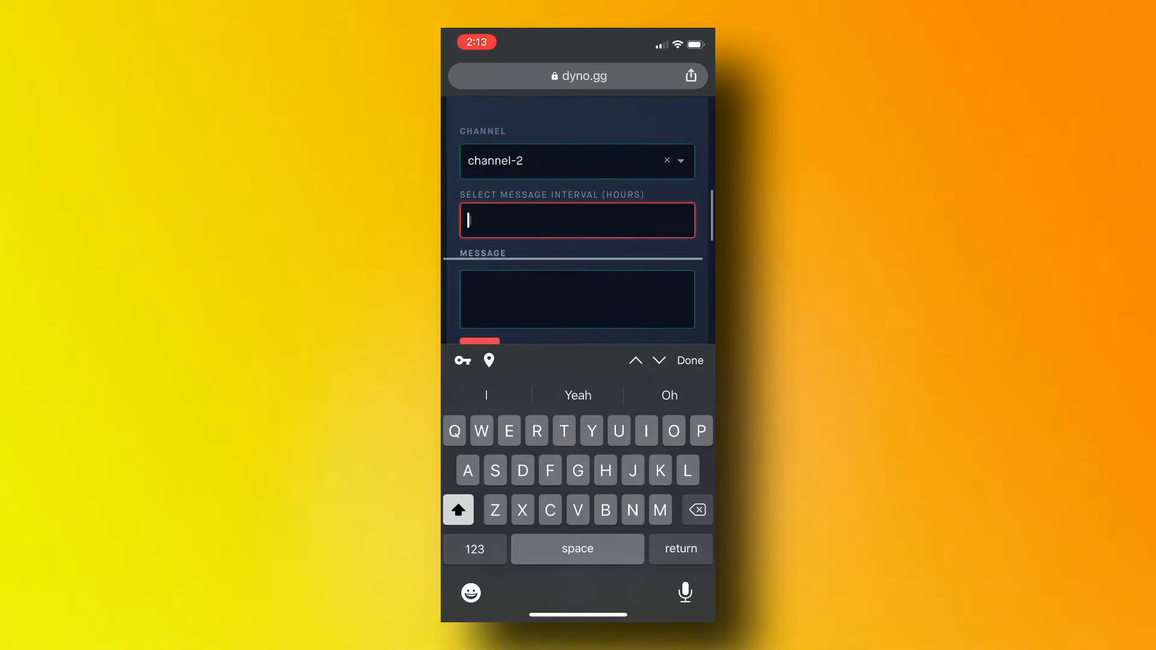
pyautogui.write('5')
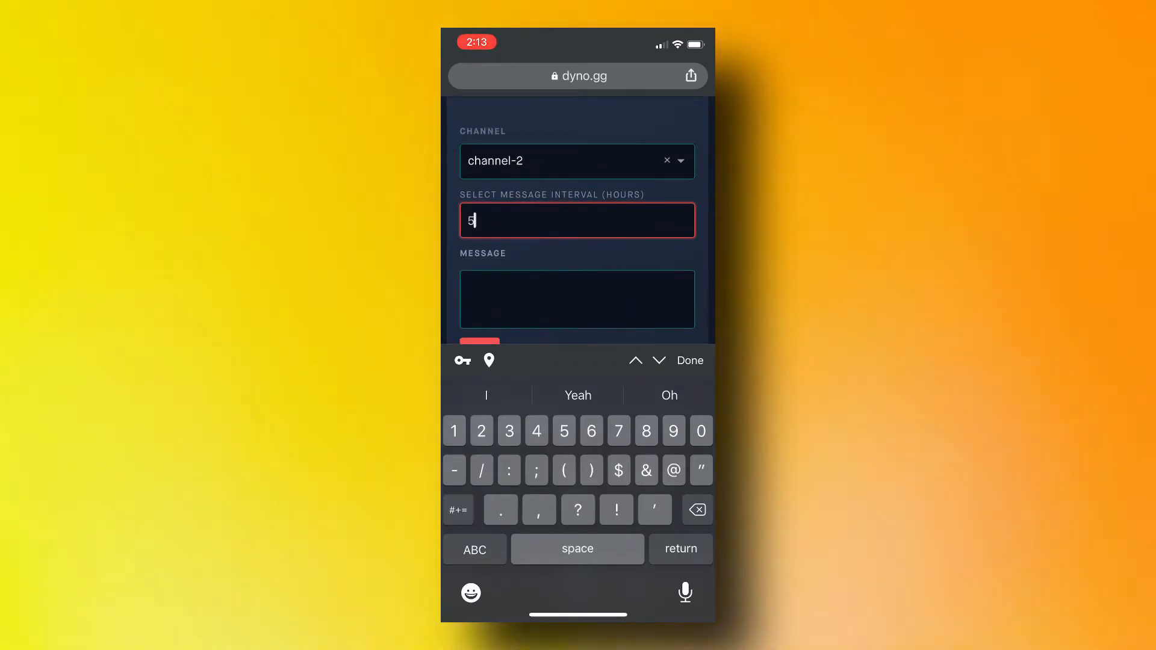
pyautogui.click(689, 360)
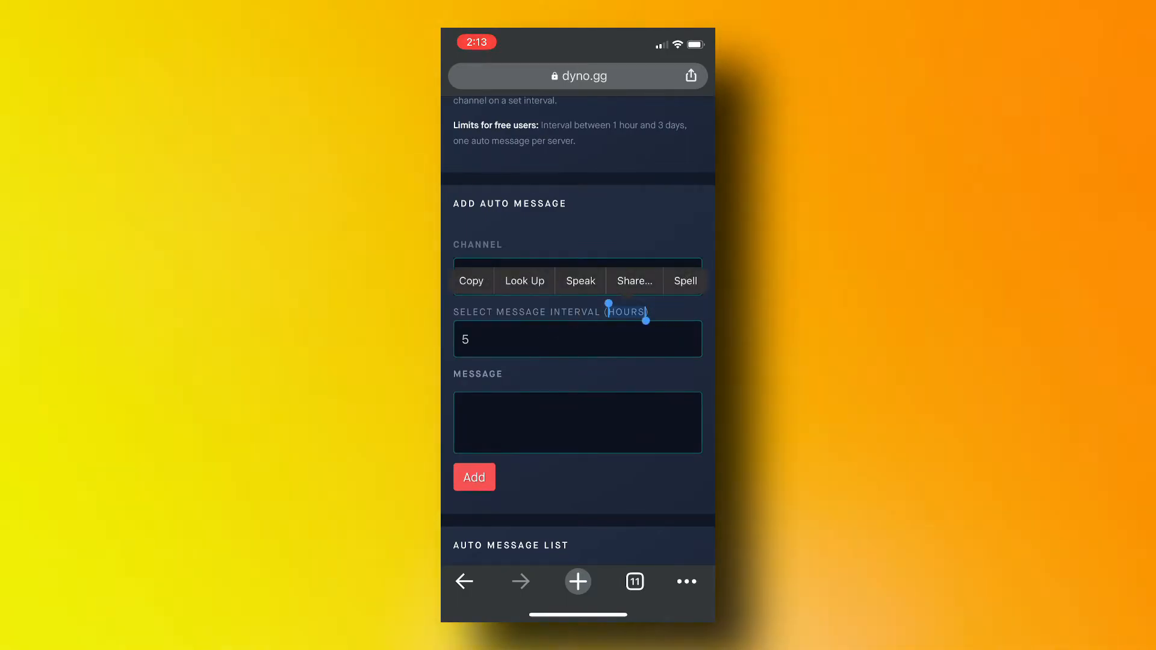
pyautogui.click(577, 423)
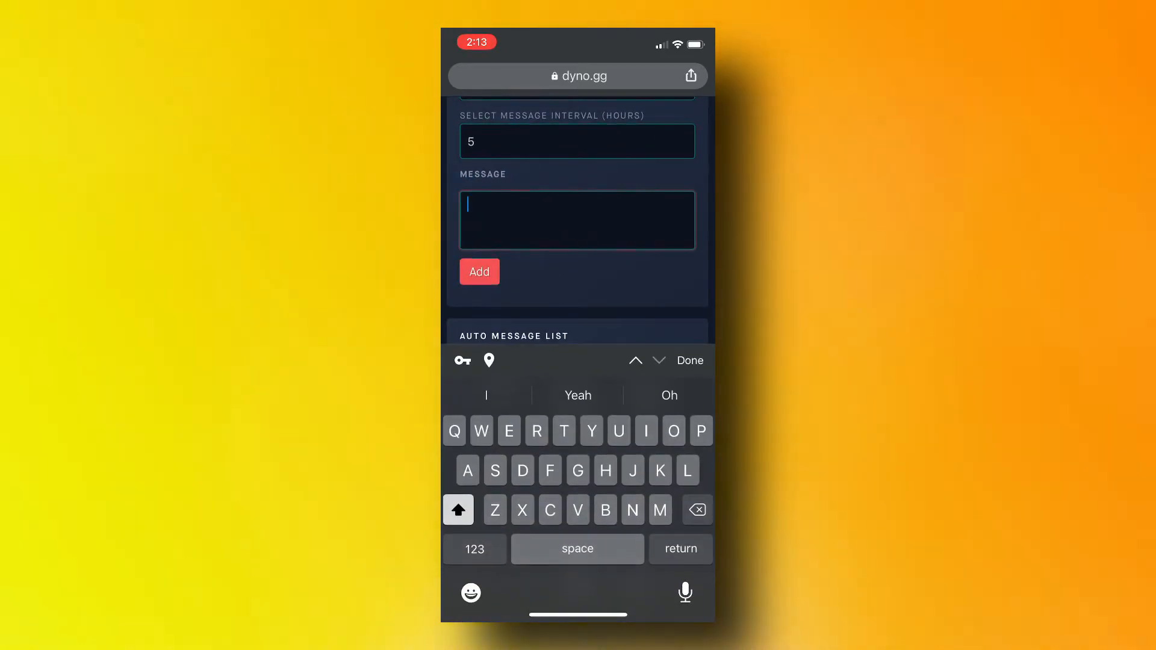
pyautogui.write('Test!')
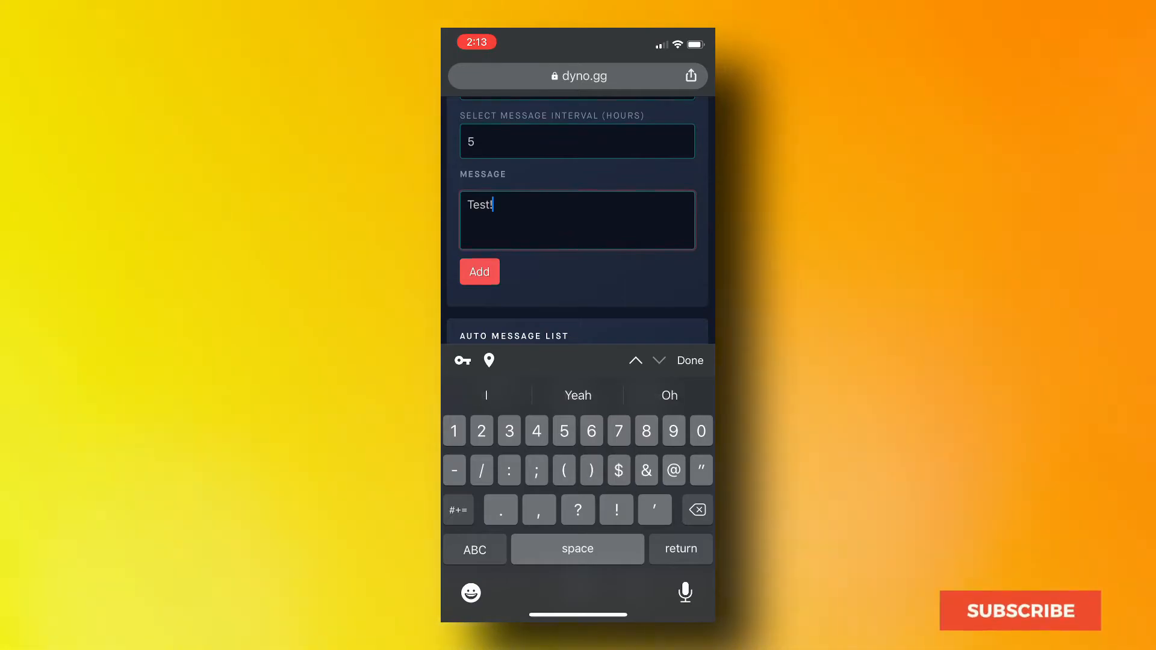
pyautogui.click(478, 271)
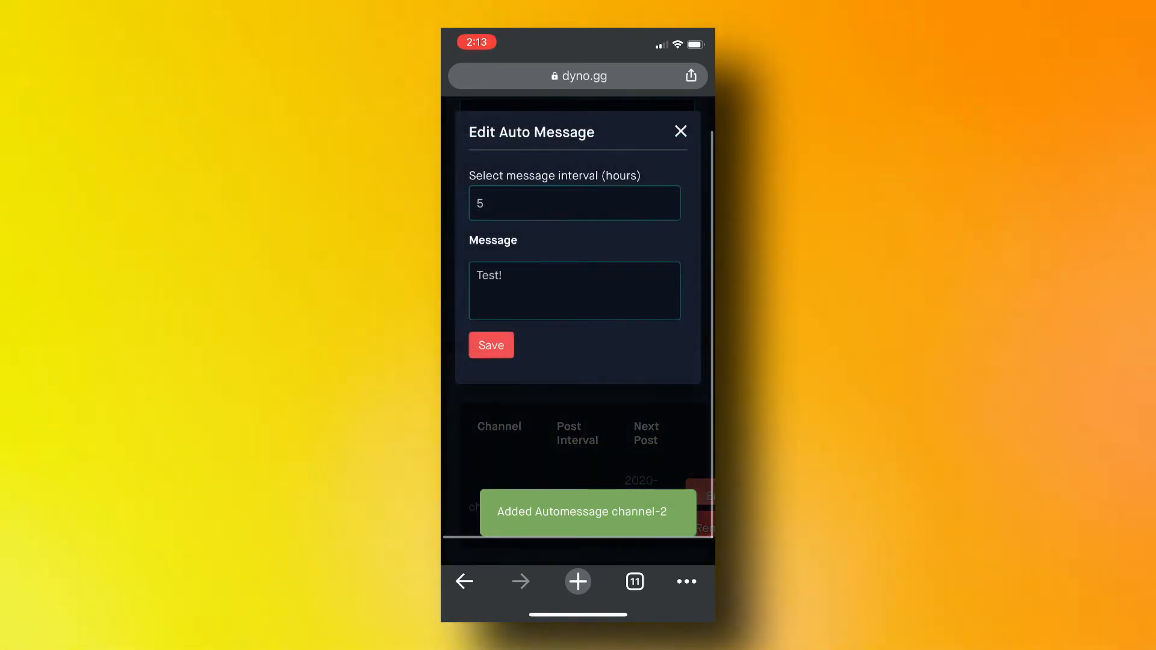
# Save the channel-2 auto message, then remove it from the Auto Message List.
pyautogui.click(491, 346)
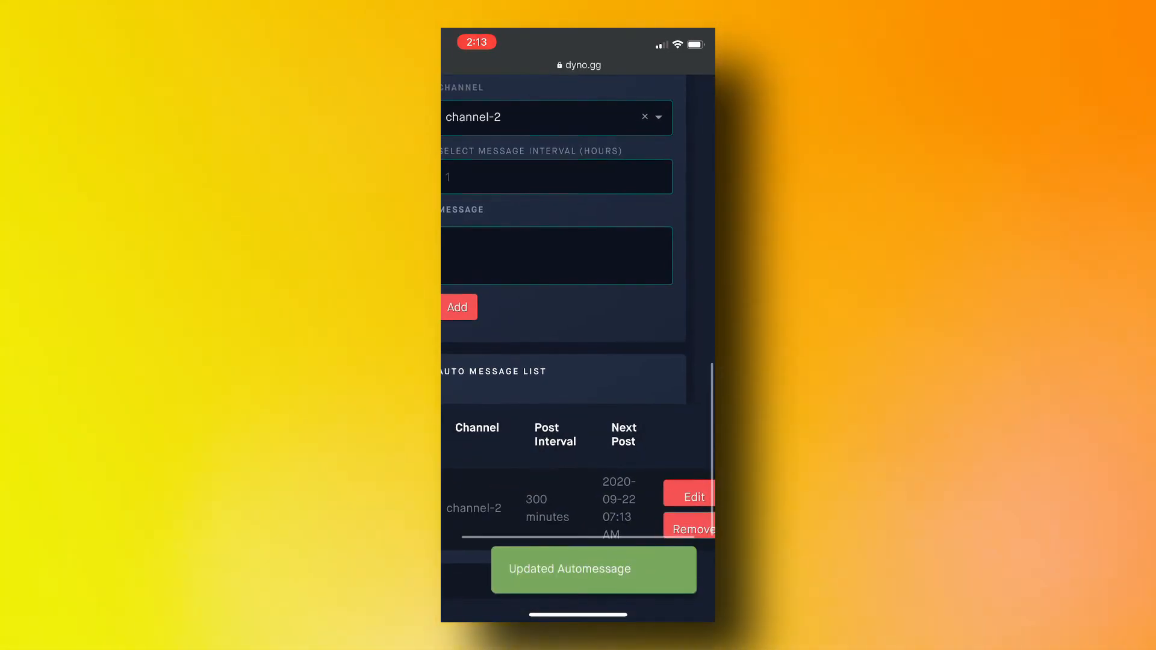
pyautogui.click(694, 530)
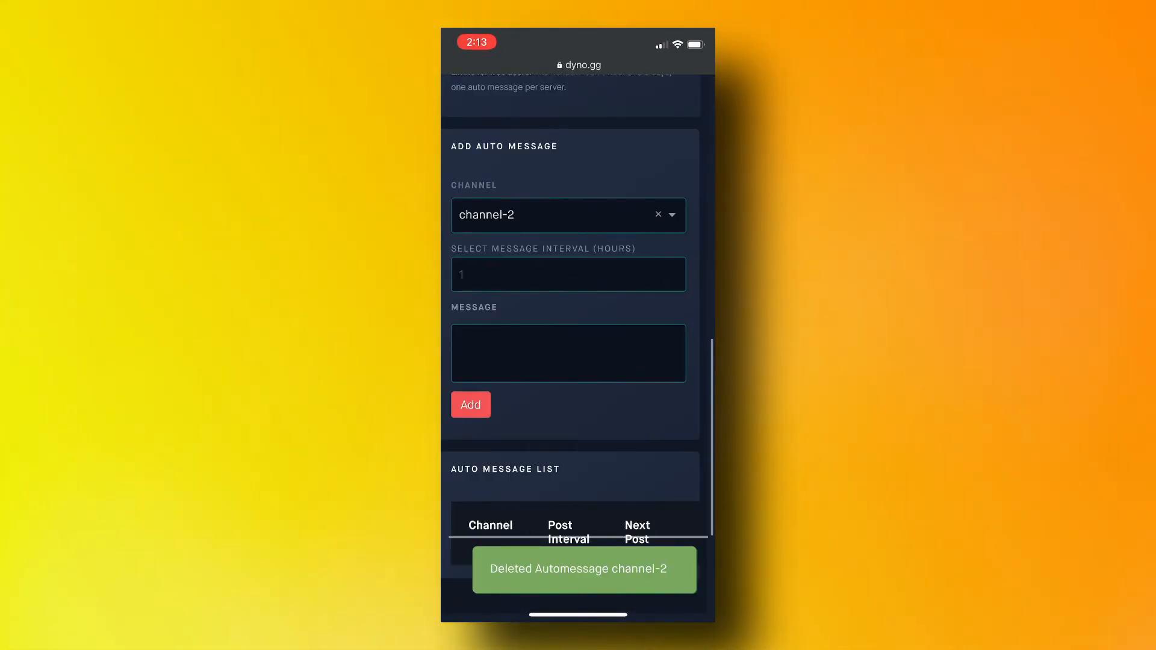